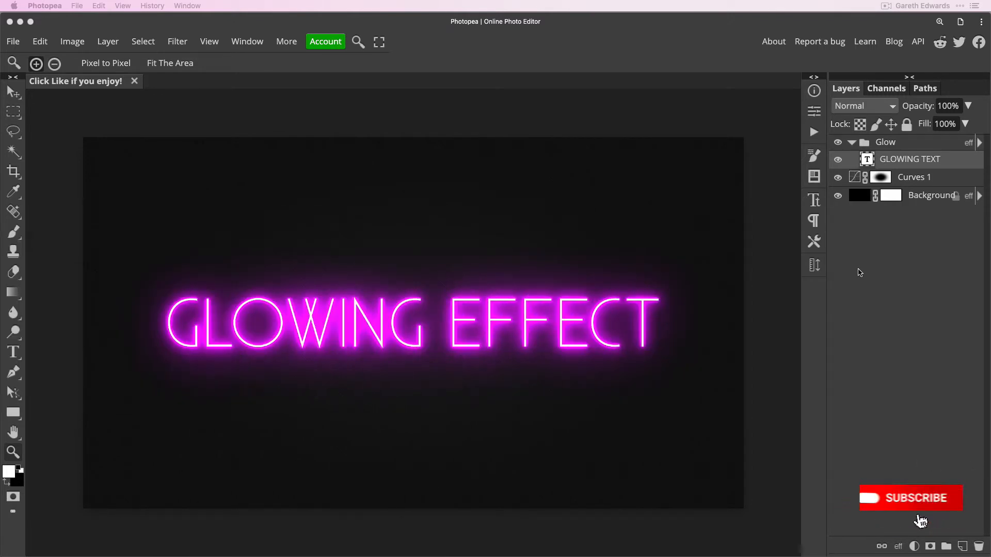
# Step: Expand the Glow group's effects to show its Outer Glow and two Drop Shadows
pyautogui.click(910, 498)
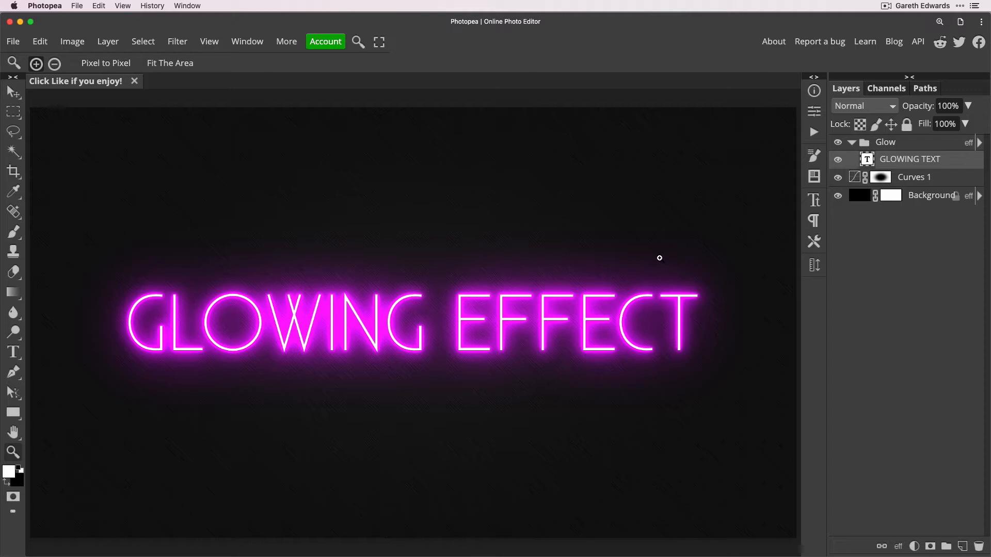
pyautogui.moveTo(665, 254)
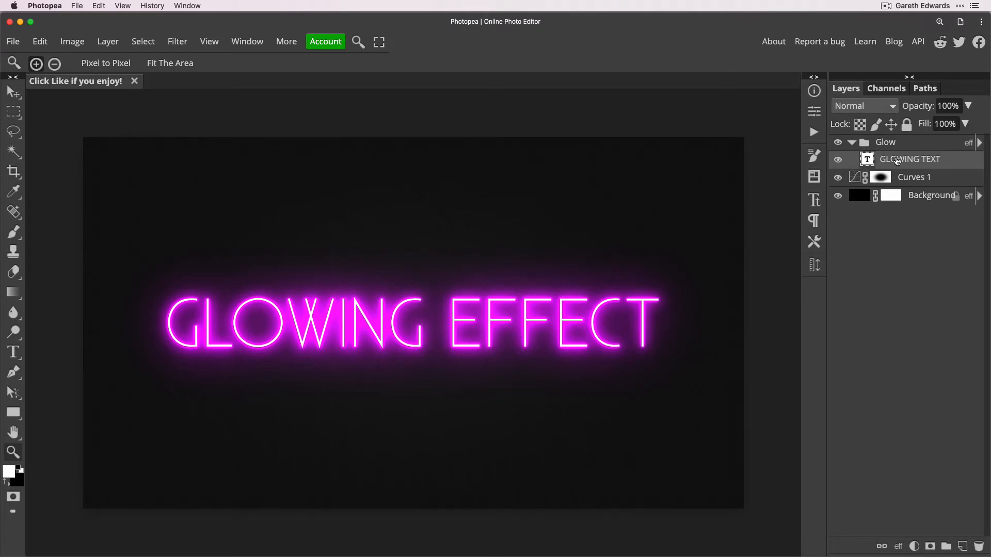
pyautogui.click(885, 142)
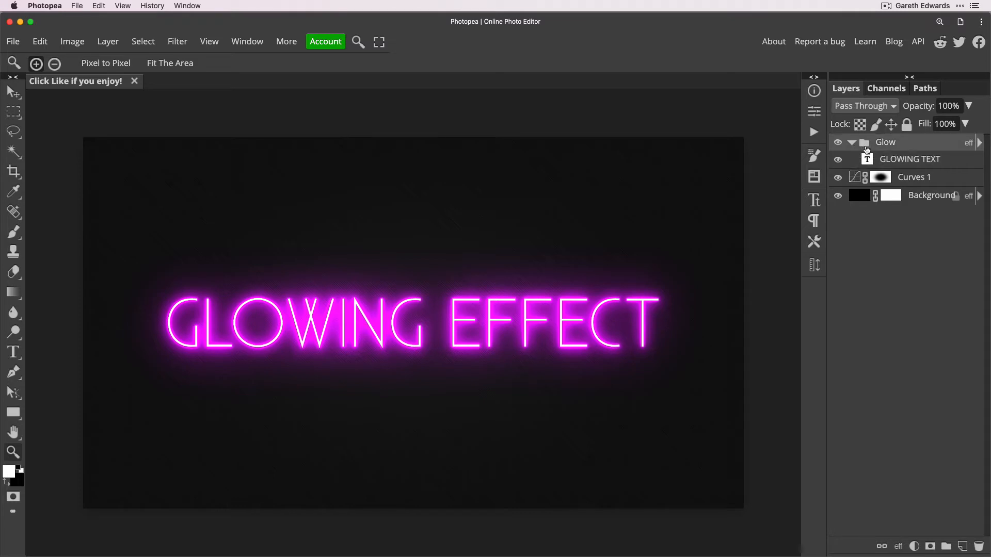
pyautogui.click(911, 159)
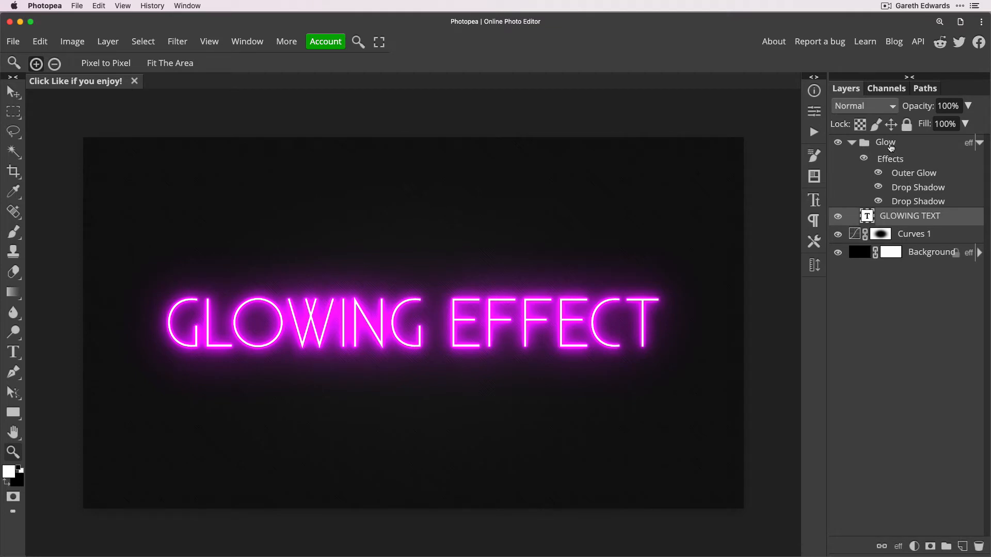
# Step: Drag the Glow group's effects onto the GLOWING TEXT layer
pyautogui.click(884, 142)
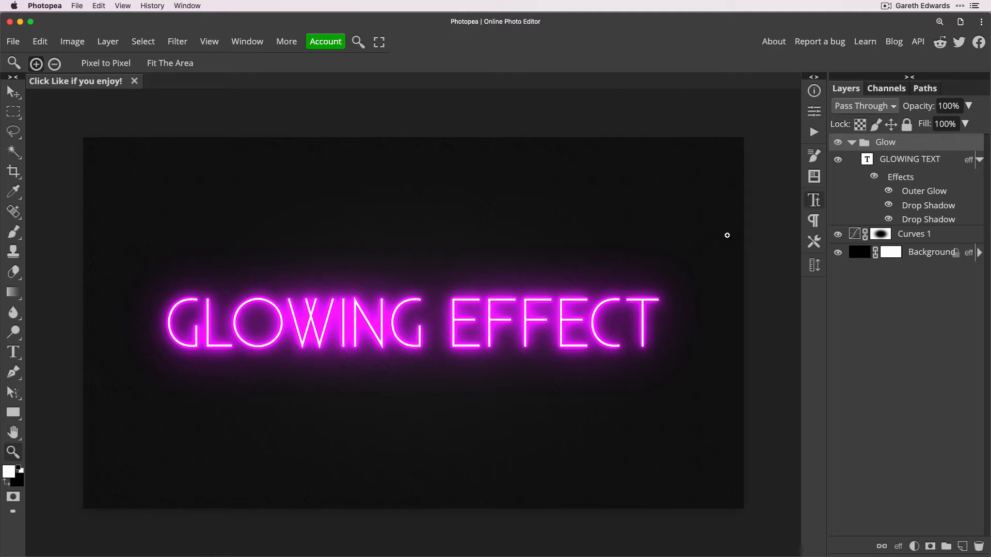
pyautogui.moveTo(708, 240)
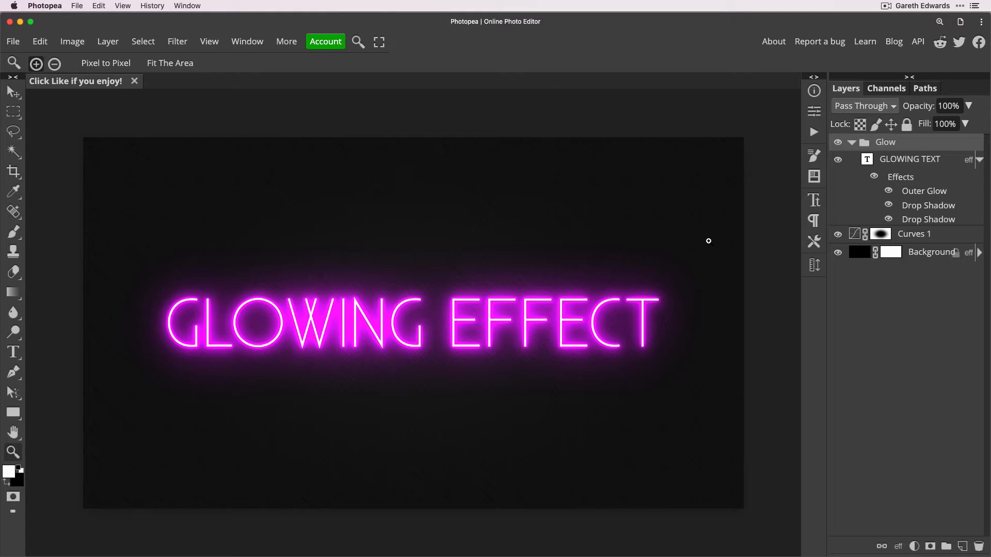
pyautogui.moveTo(809, 190)
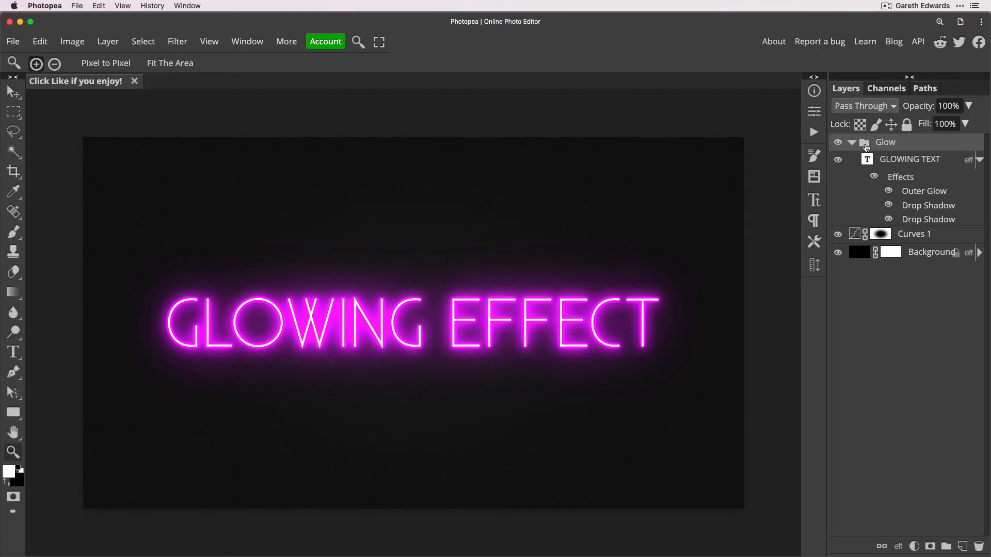
pyautogui.moveTo(920, 544)
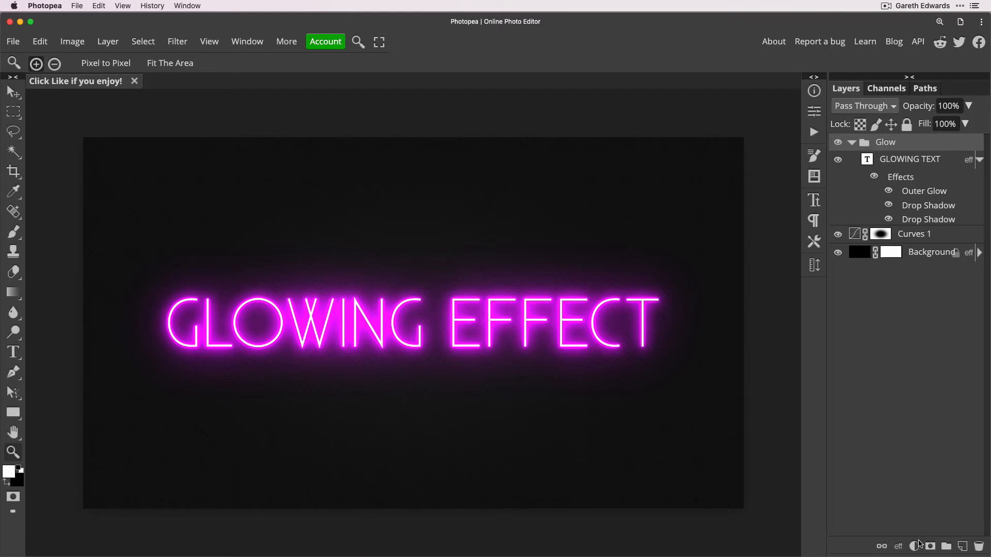
# Step: Add a Gradient Fill layer on top using the Spectrum rainbow preset
pyautogui.click(915, 546)
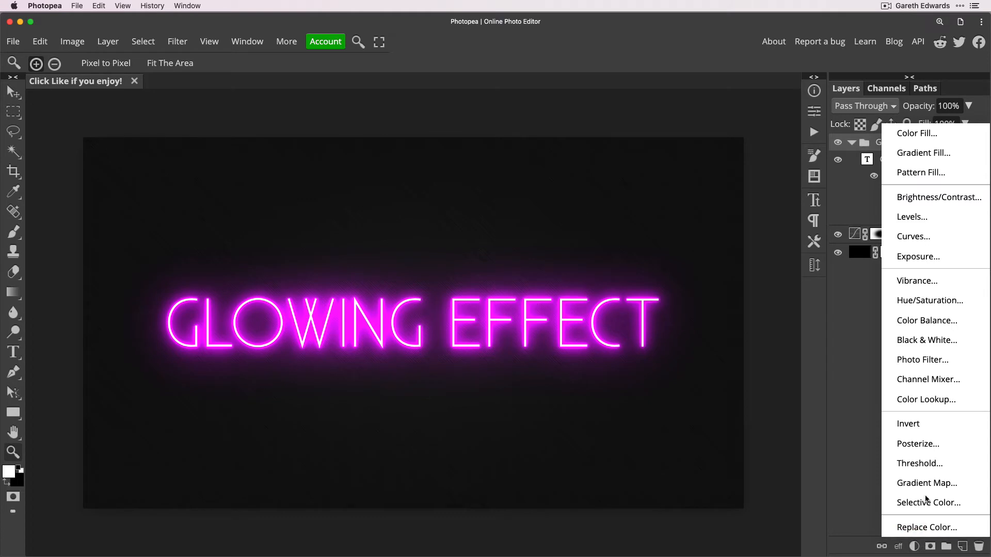
pyautogui.click(923, 153)
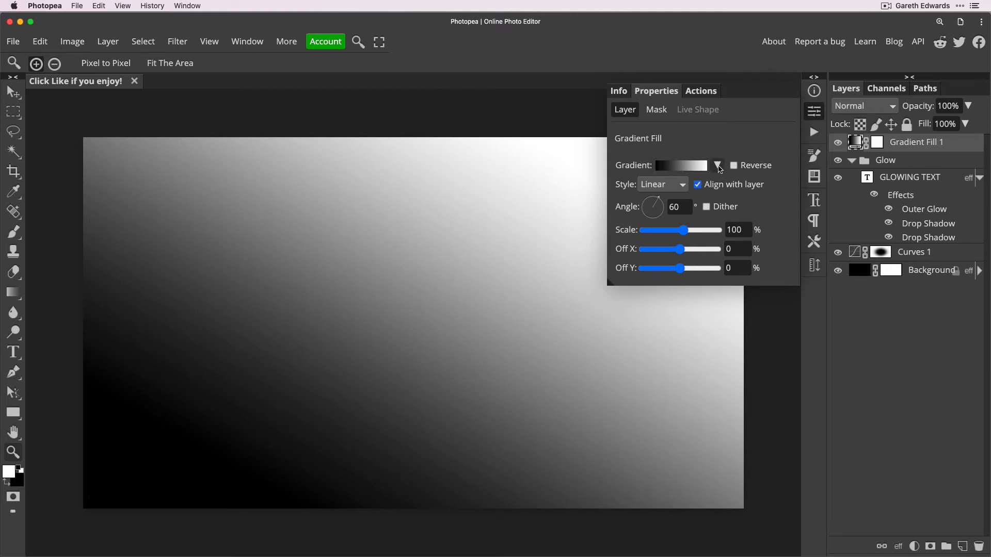
pyautogui.click(717, 165)
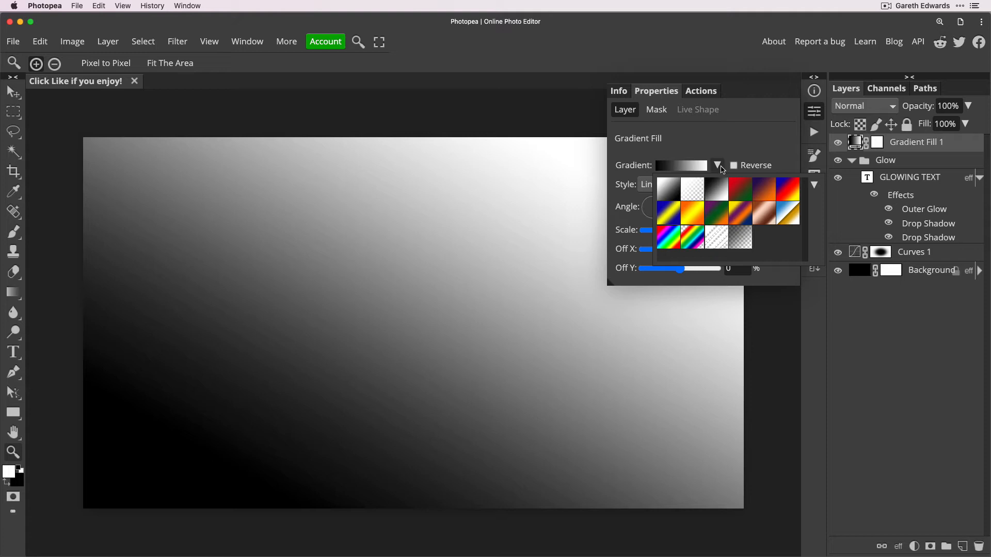
pyautogui.moveTo(723, 176)
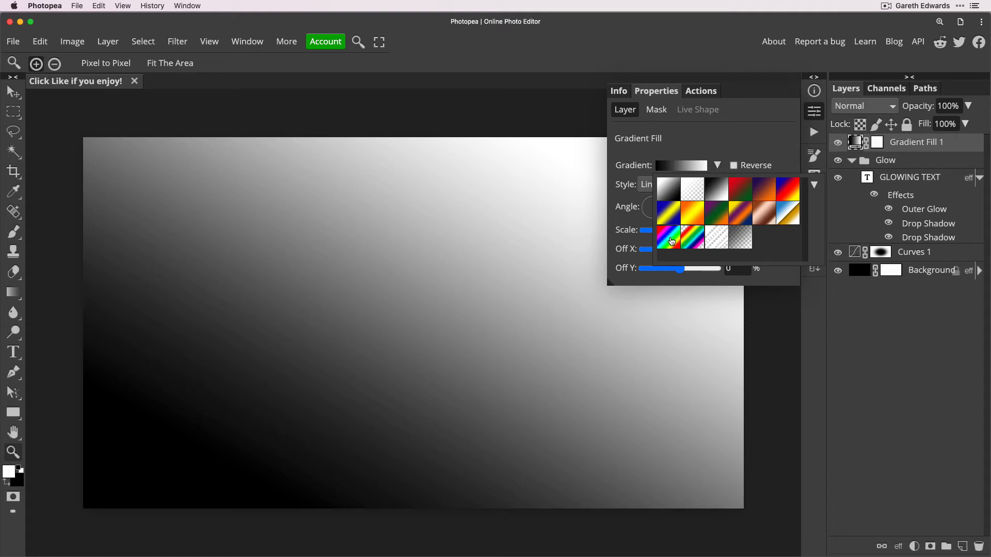
pyautogui.moveTo(669, 239)
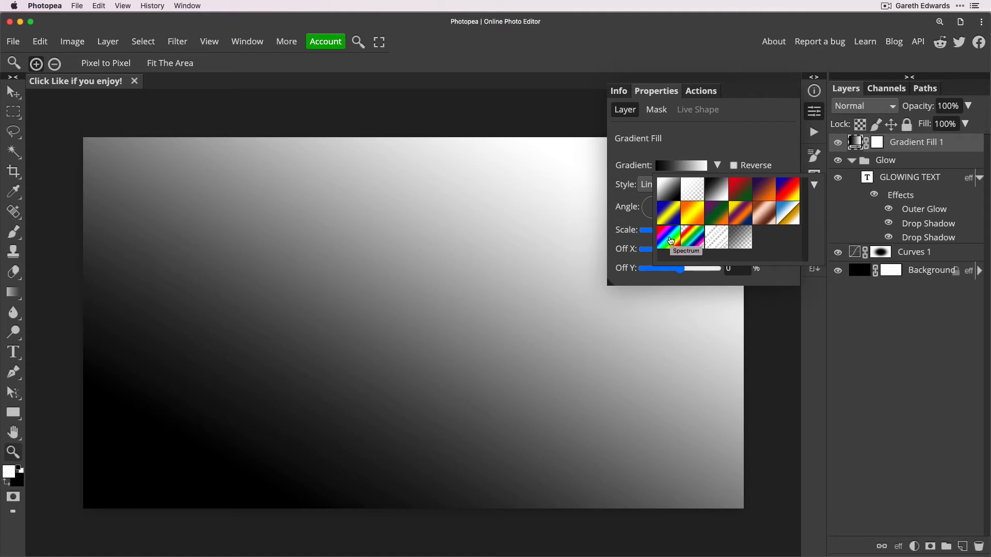
pyautogui.click(667, 238)
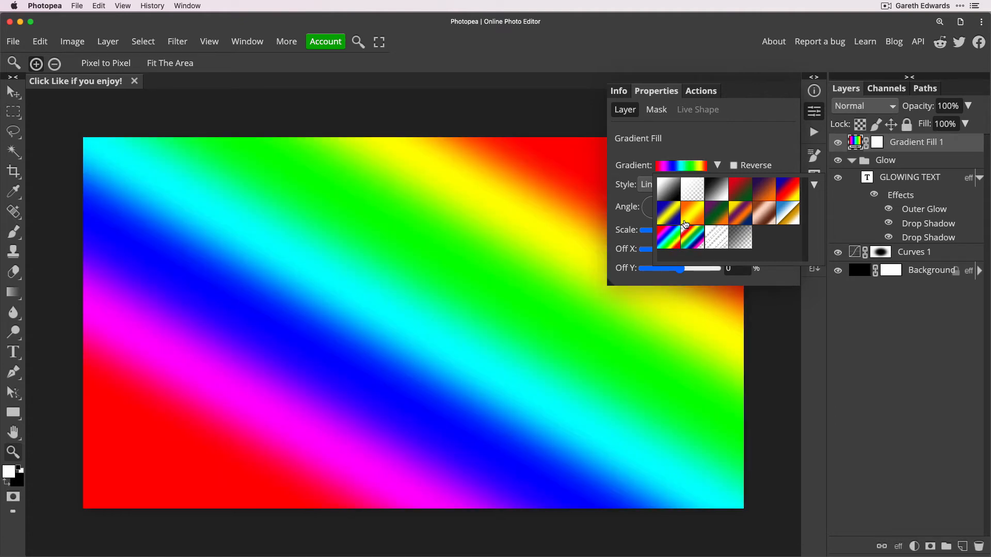
pyautogui.moveTo(690, 131)
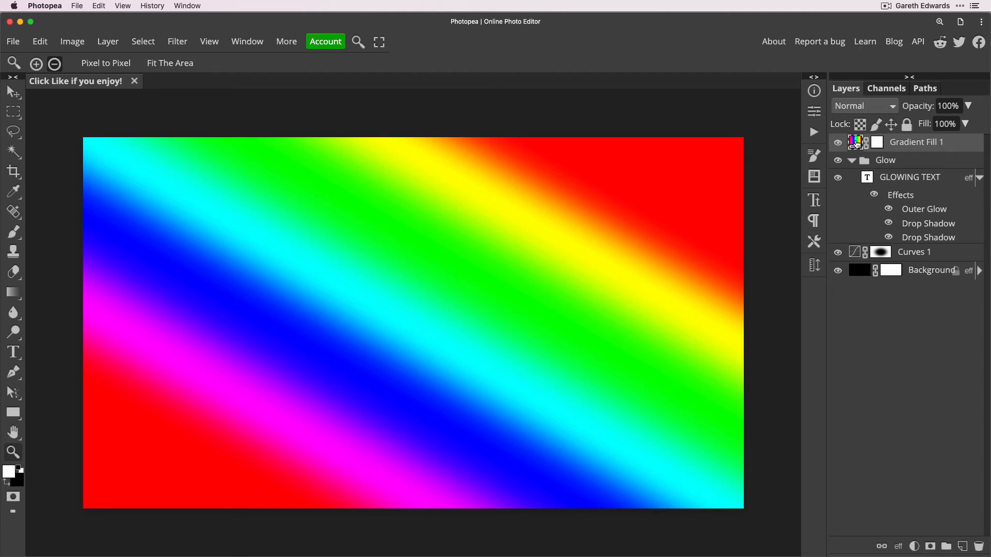
# Step: Clip Gradient Fill 1 to the Glow group so the lettering turns rainbow-coloured
pyautogui.click(837, 142)
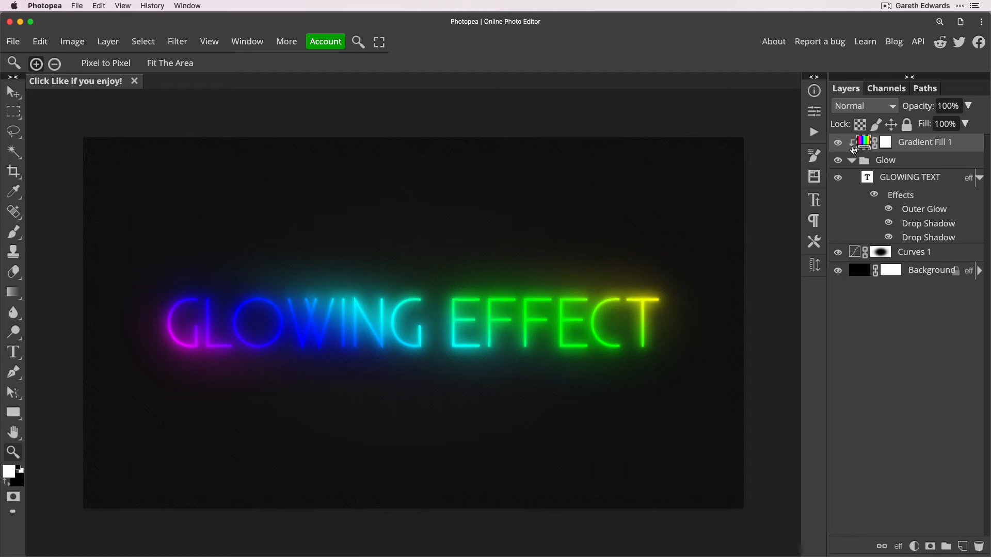
pyautogui.moveTo(857, 155)
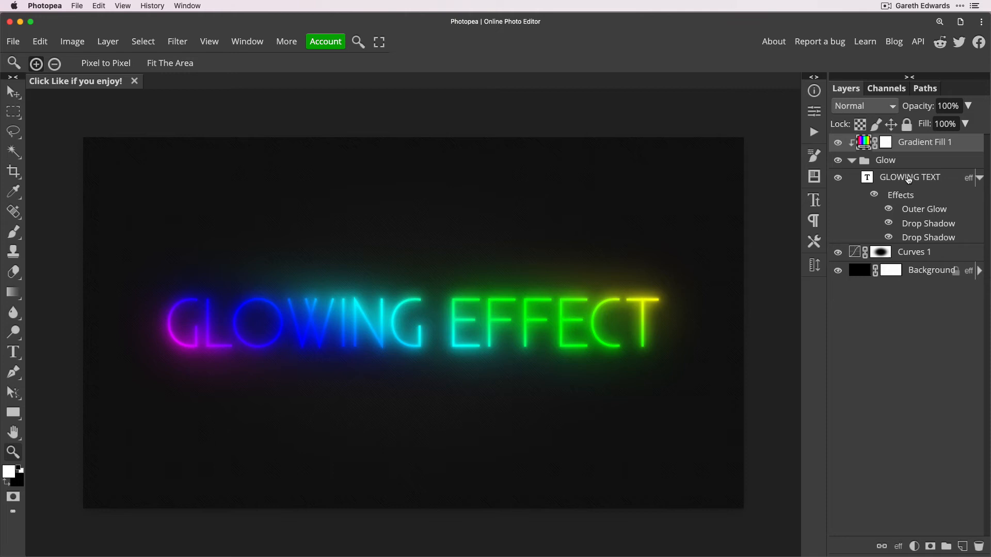
pyautogui.moveTo(902, 197)
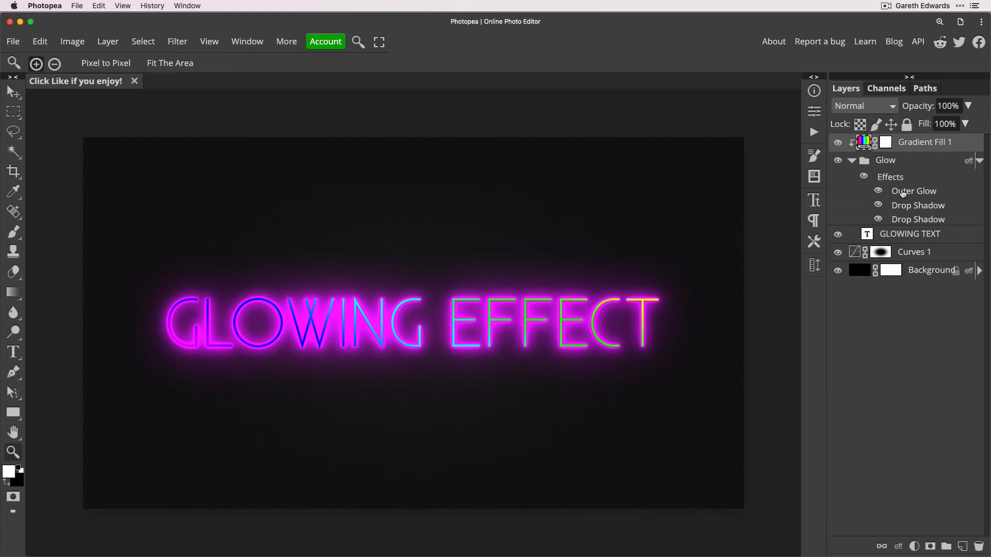
pyautogui.moveTo(886, 176)
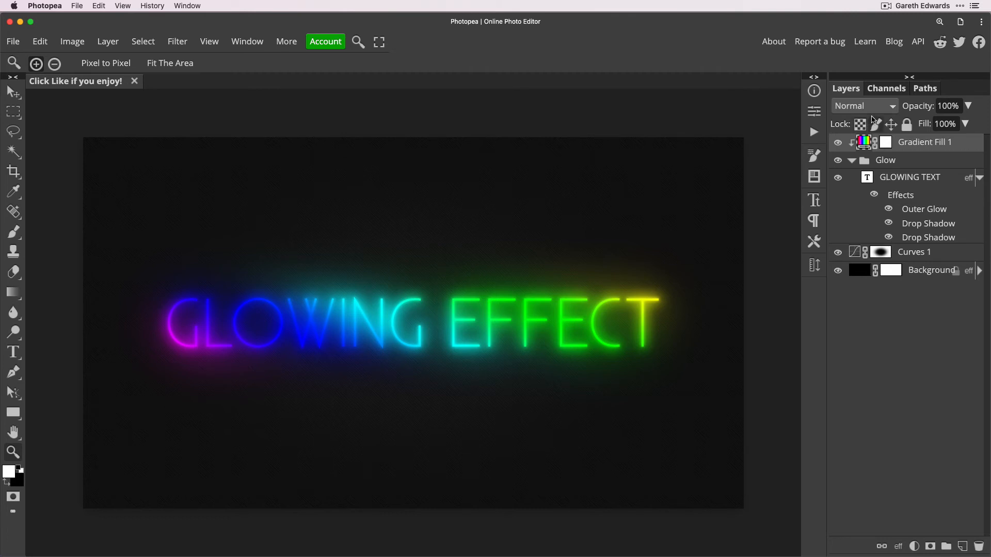
pyautogui.moveTo(875, 124)
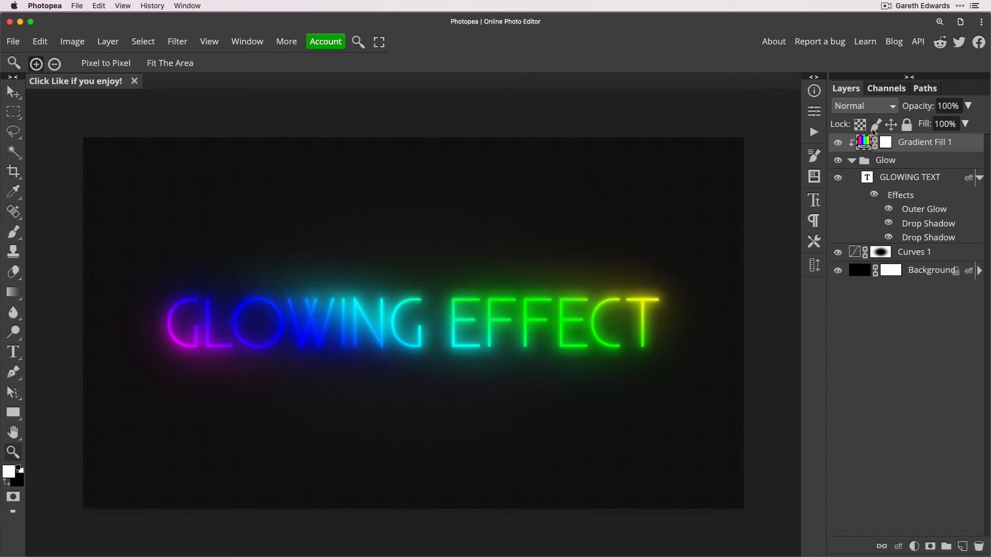
# Step: Set Gradient Fill 1's blend mode to Color
pyautogui.click(860, 105)
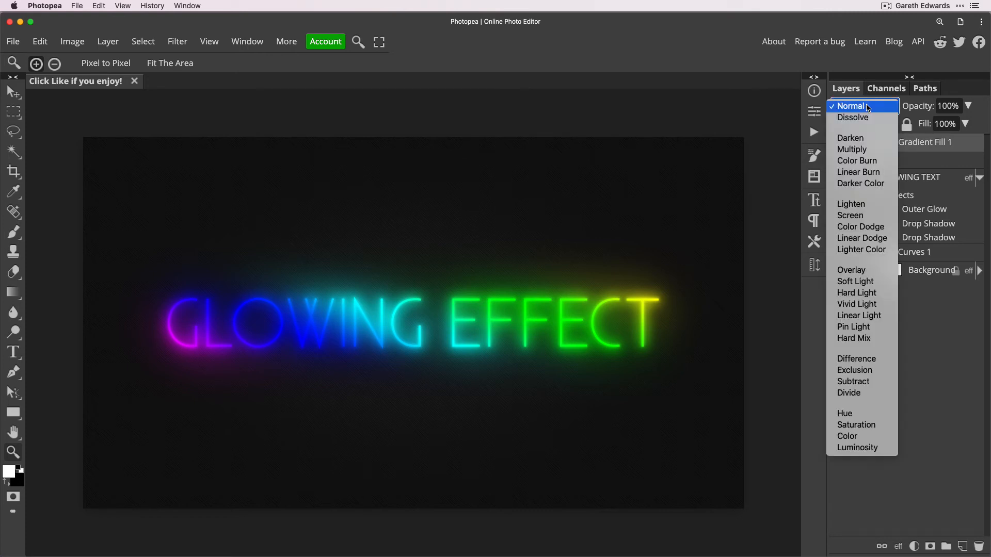
pyautogui.moveTo(858, 173)
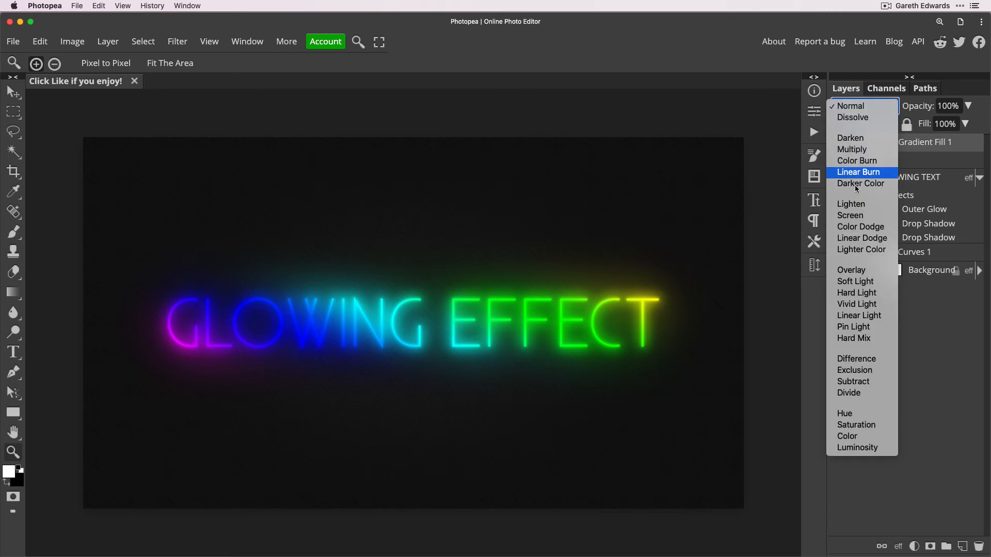
pyautogui.moveTo(853, 436)
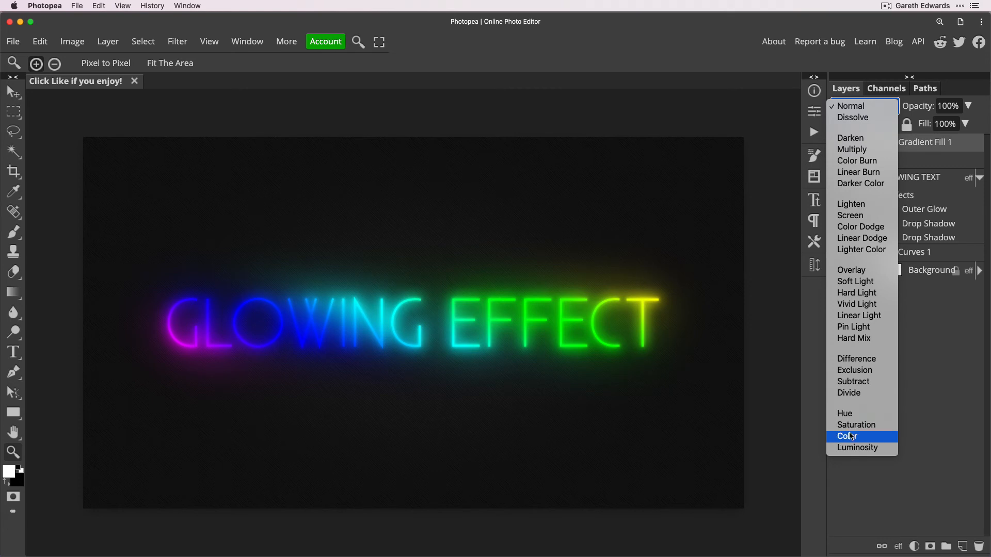
pyautogui.click(846, 436)
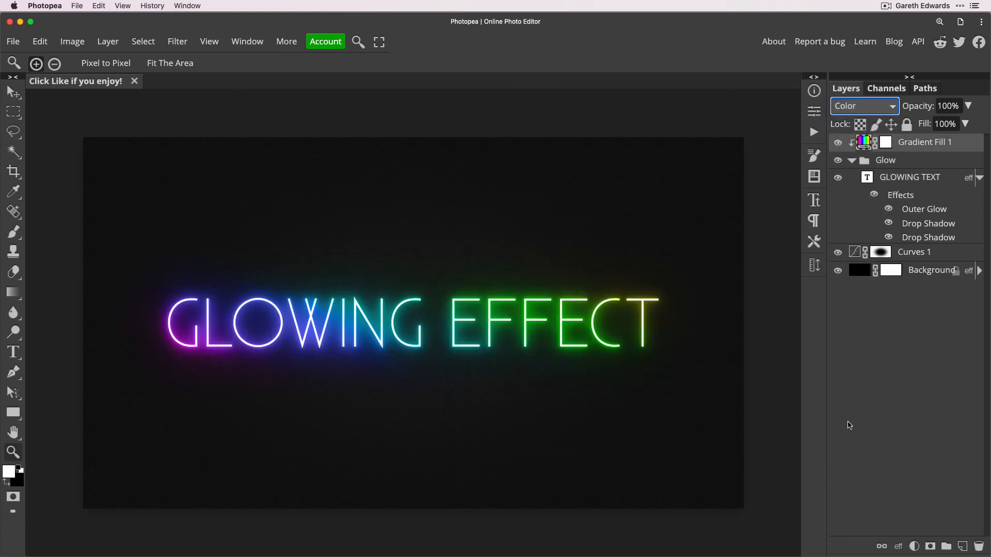
pyautogui.moveTo(839, 416)
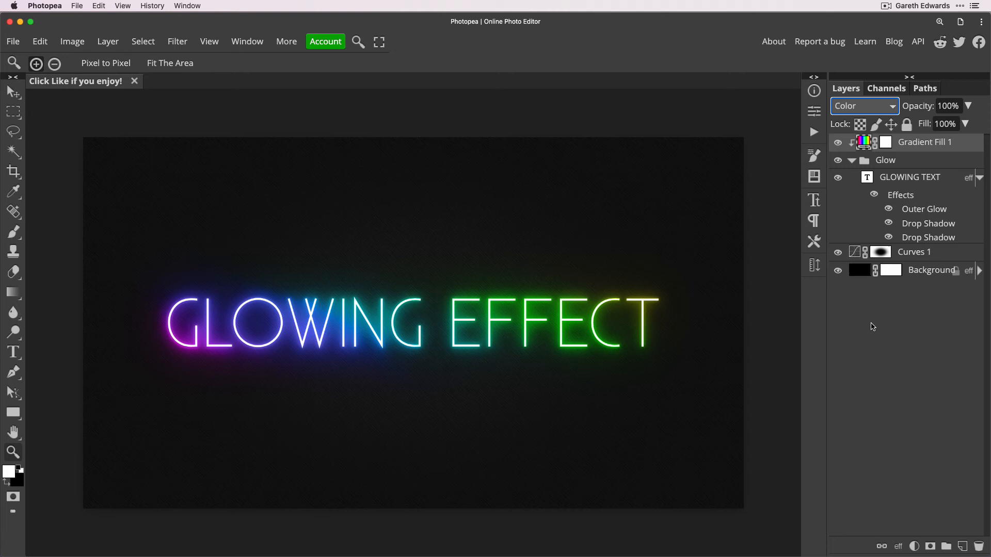
pyautogui.moveTo(863, 156)
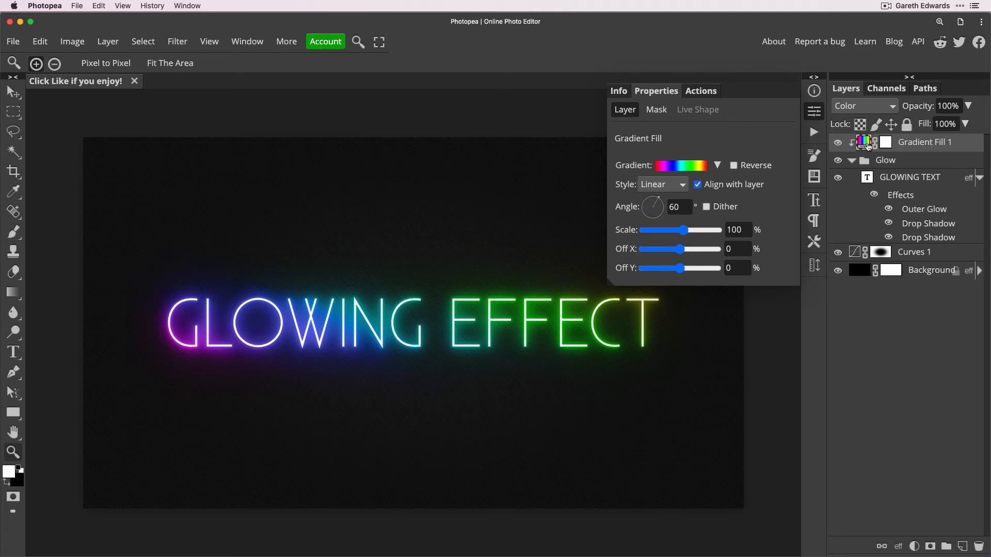
pyautogui.moveTo(756, 201)
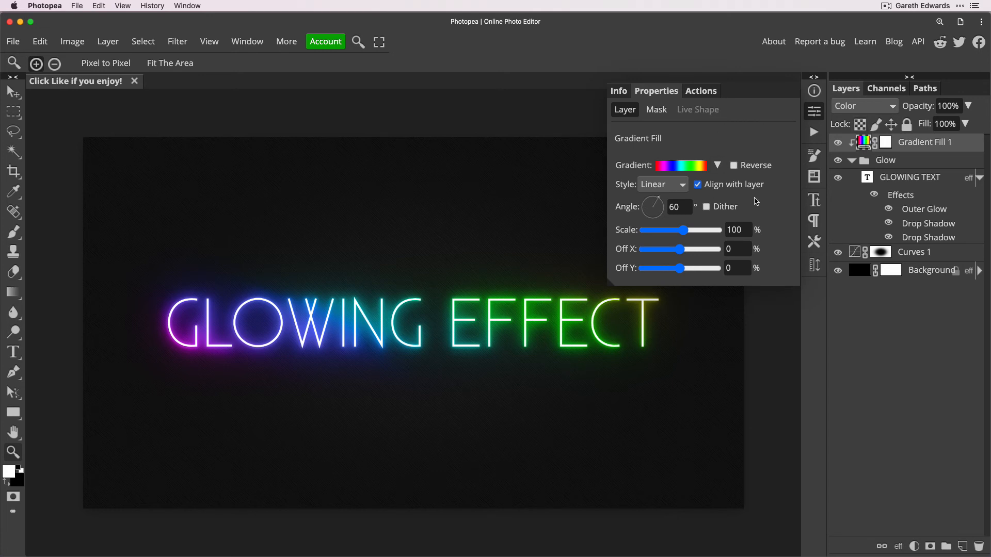
pyautogui.moveTo(700, 219)
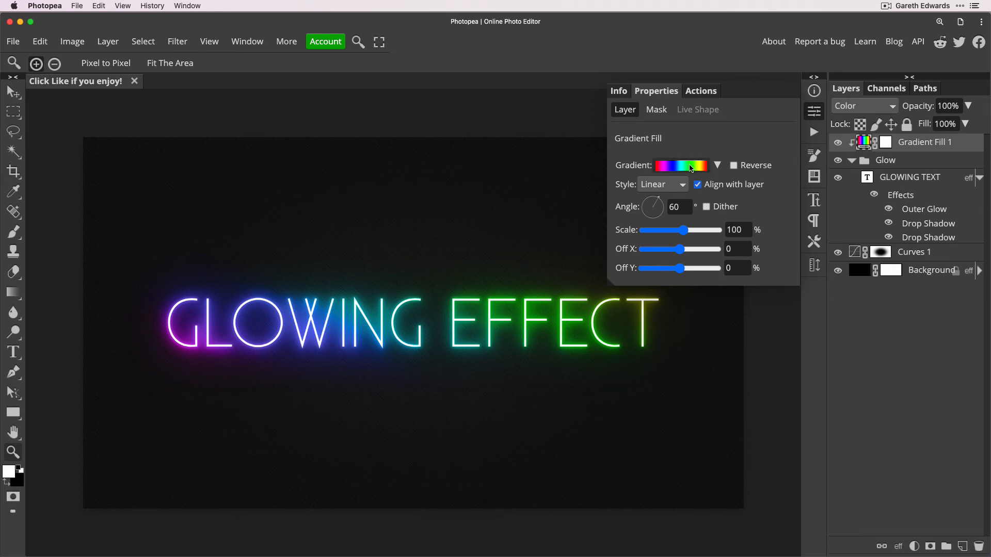
# Step: Review the gradient's colour stops in the Gradient Editor and accept them unchanged
pyautogui.click(682, 166)
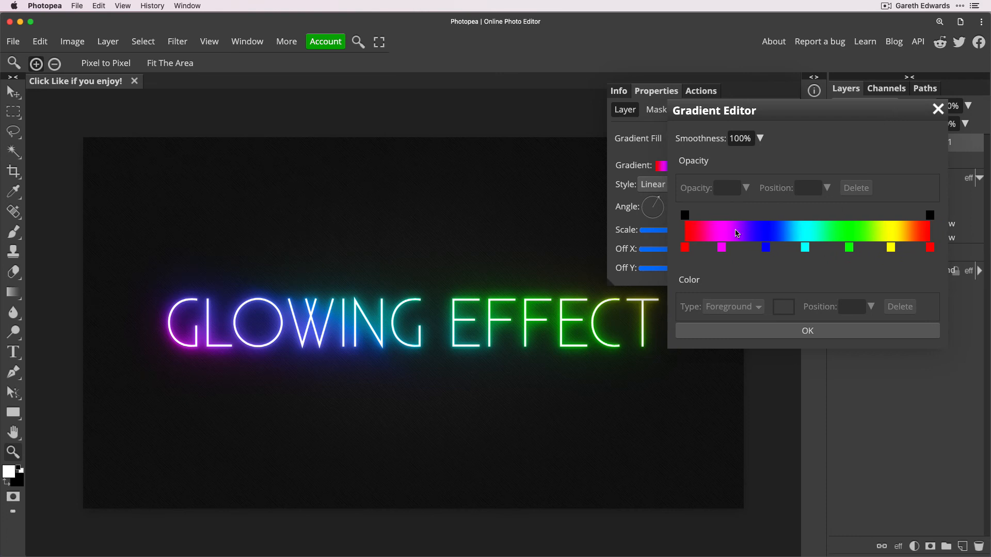
pyautogui.moveTo(847, 250)
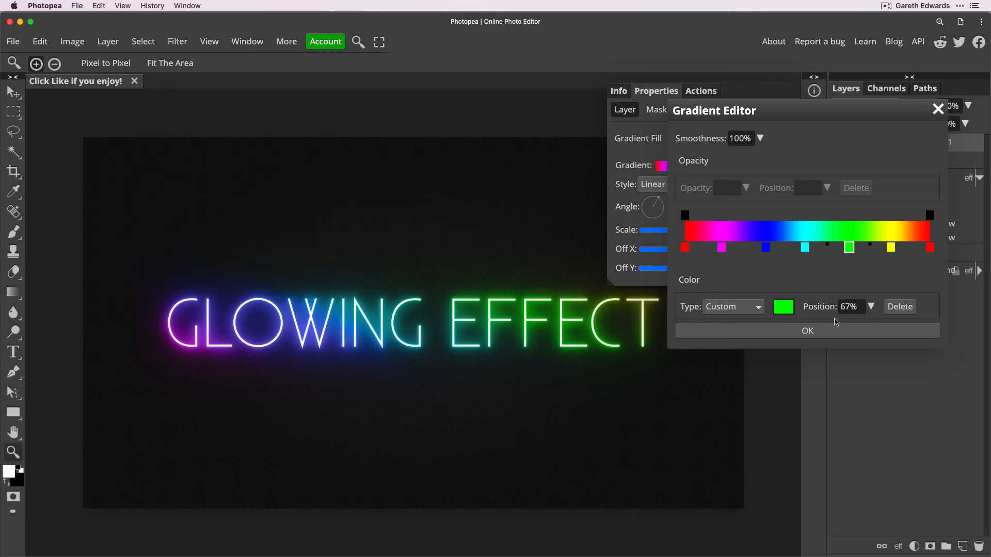
pyautogui.click(807, 330)
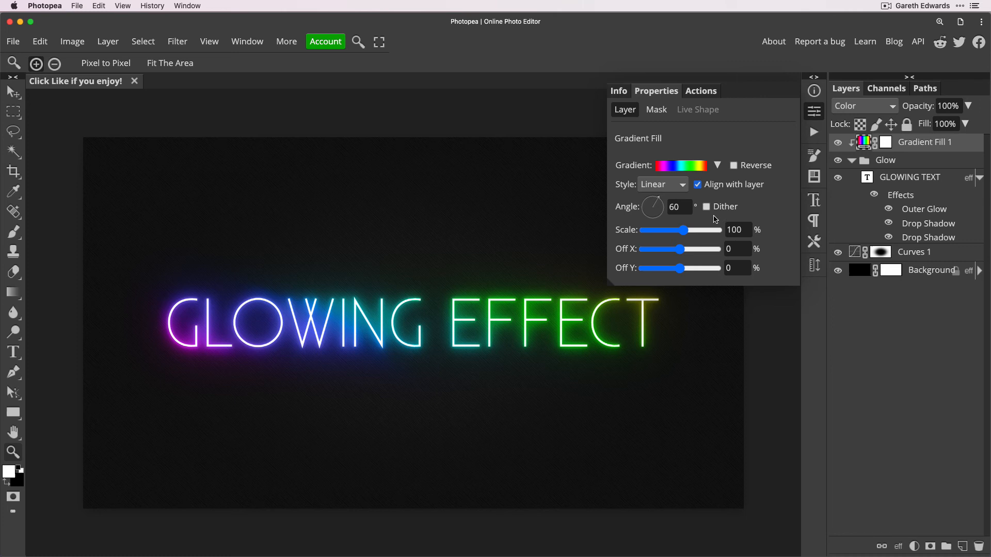
pyautogui.click(661, 184)
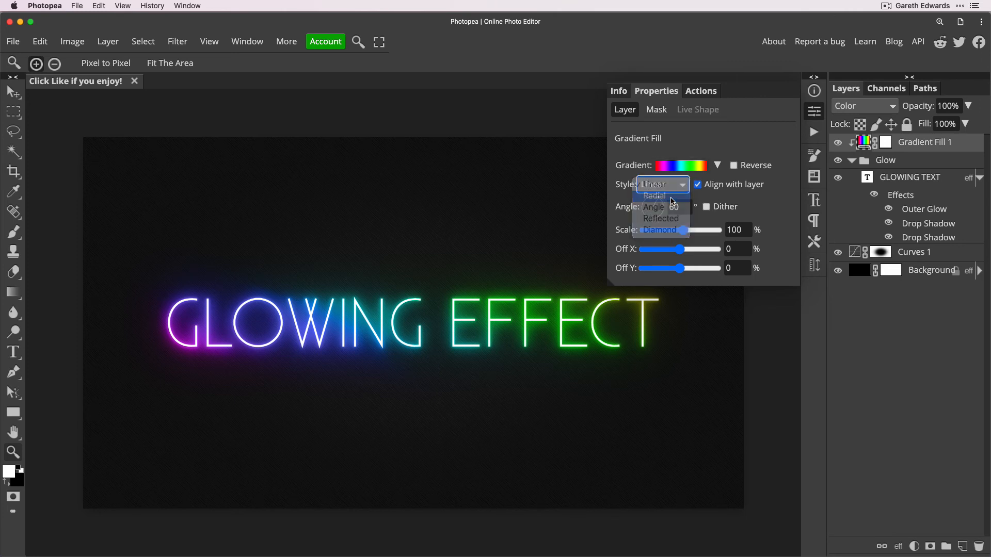
# Step: Try Radial and Angle gradient styles, then return the gradient to Linear
pyautogui.click(655, 195)
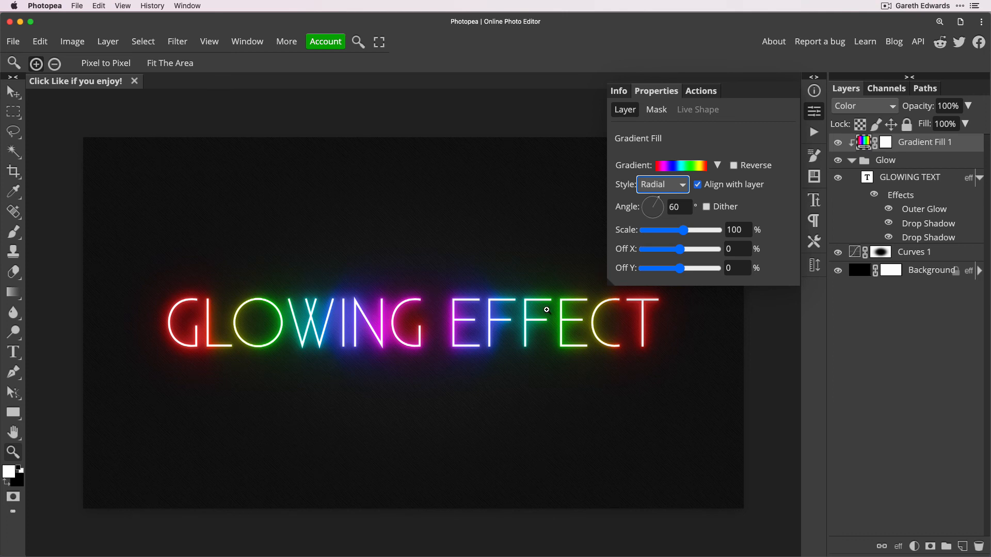
pyautogui.click(662, 184)
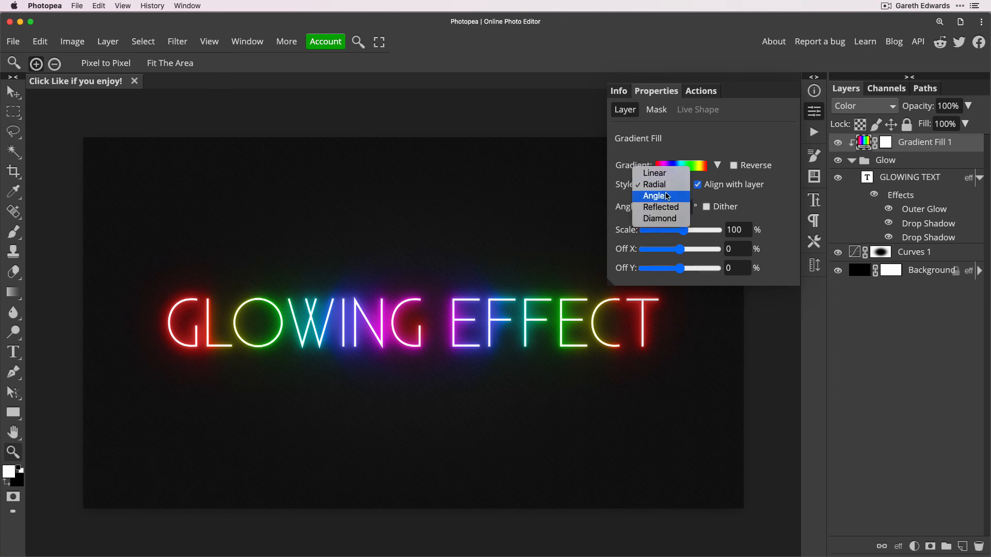
pyautogui.click(656, 196)
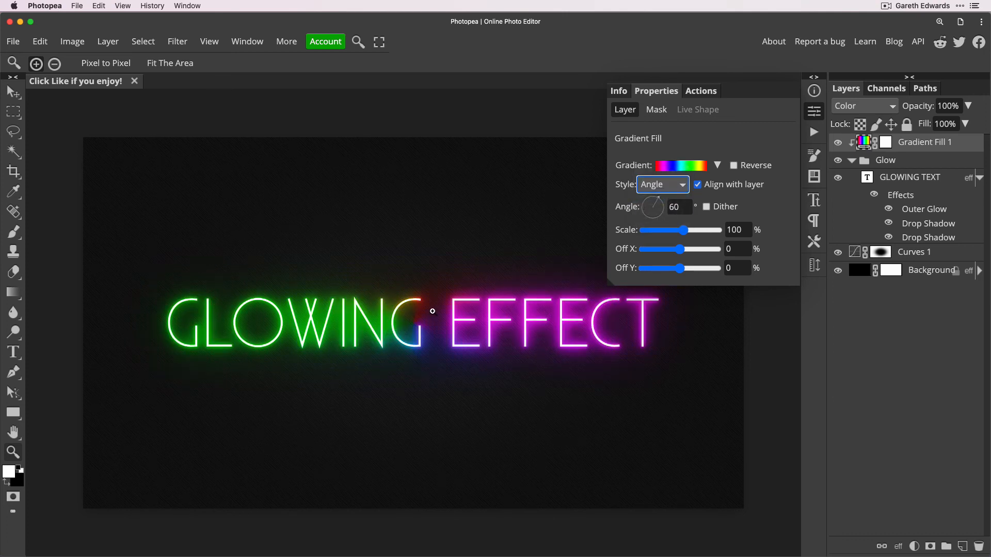
pyautogui.click(663, 184)
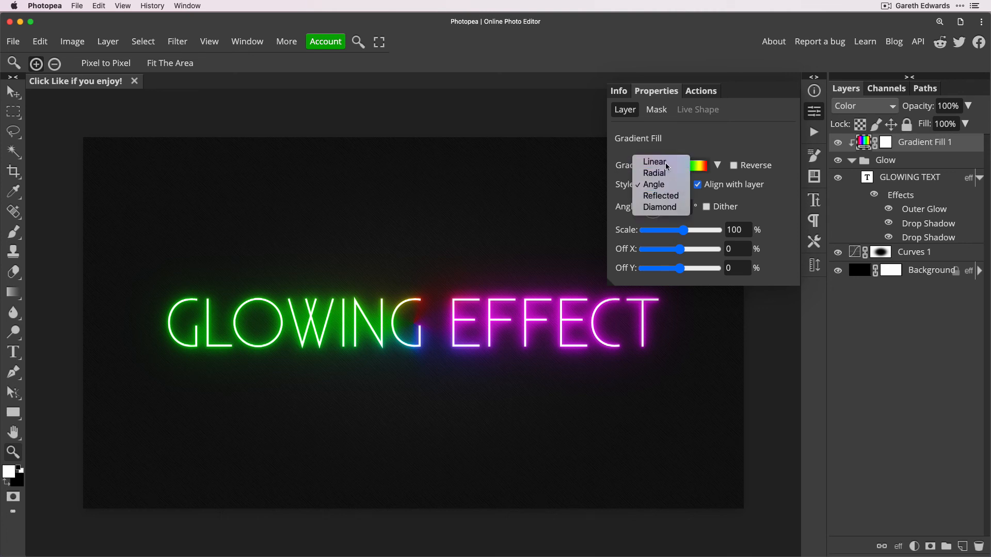
pyautogui.click(654, 162)
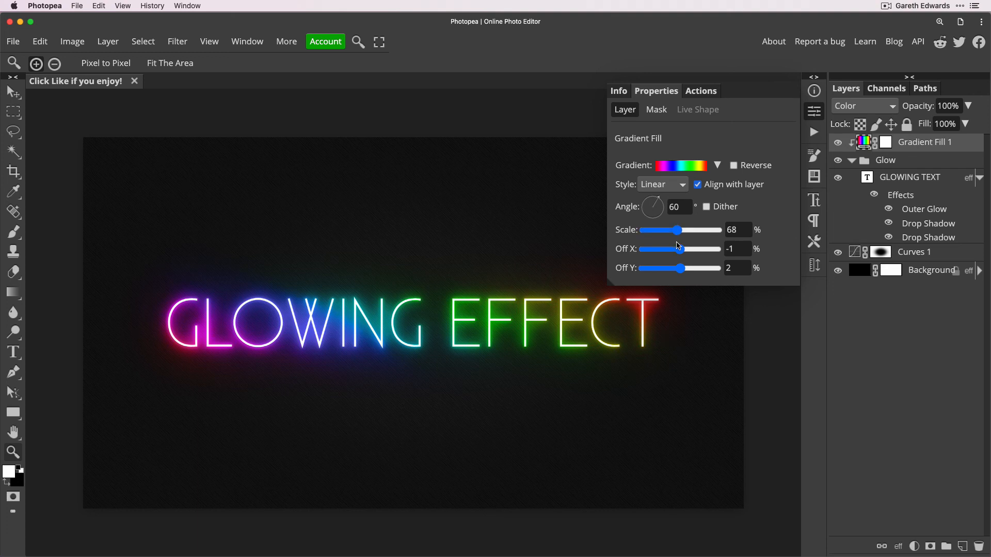
pyautogui.moveTo(196, 248)
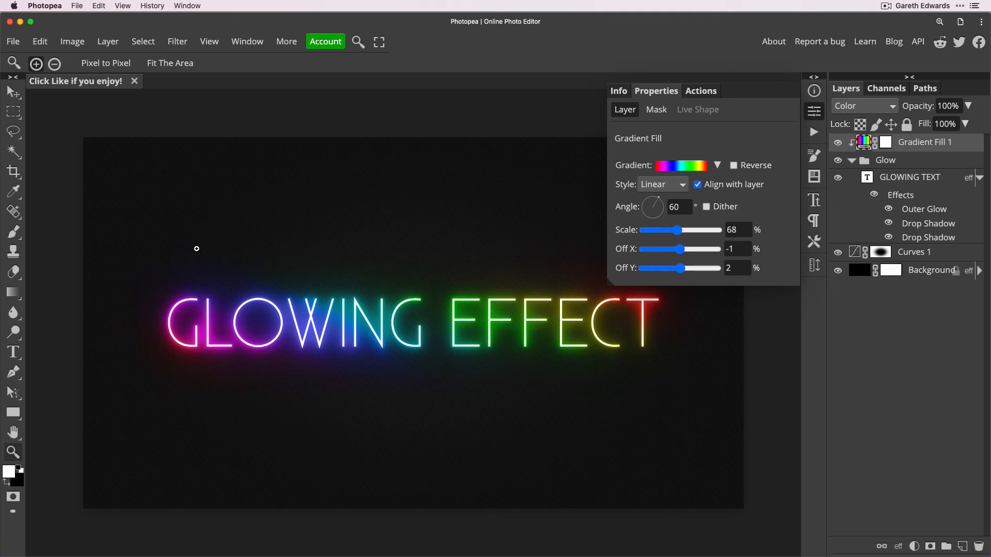
pyautogui.moveTo(821, 116)
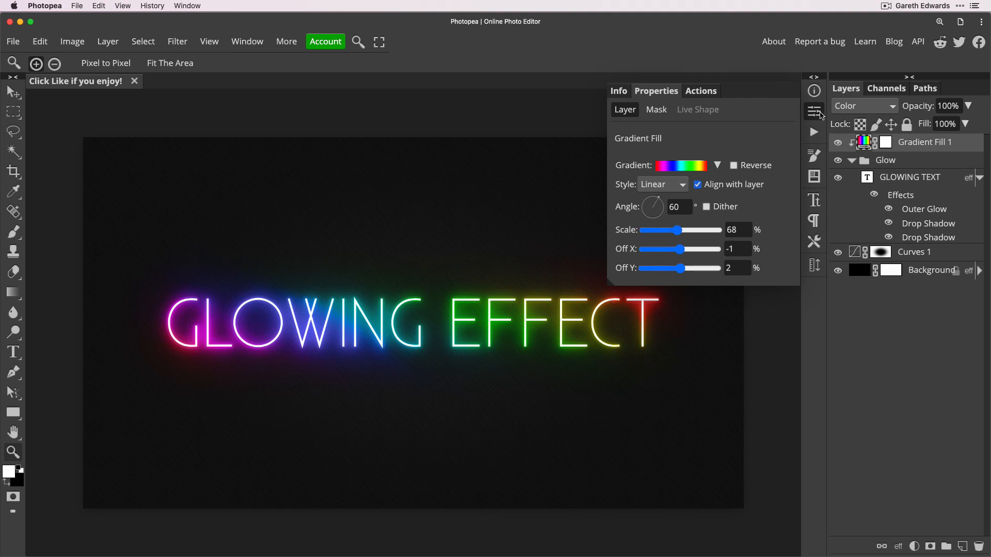